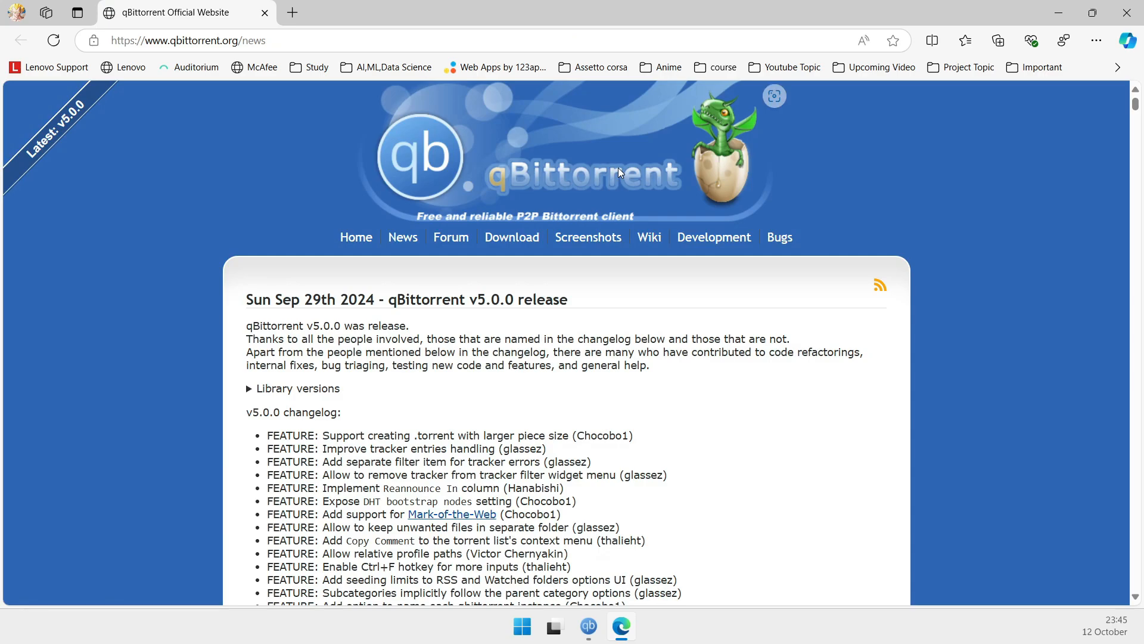
- Scroll through the qBittorrent v5.0.0 changelog, then accept qBittorrent's update prompt
scroll("down", 3)
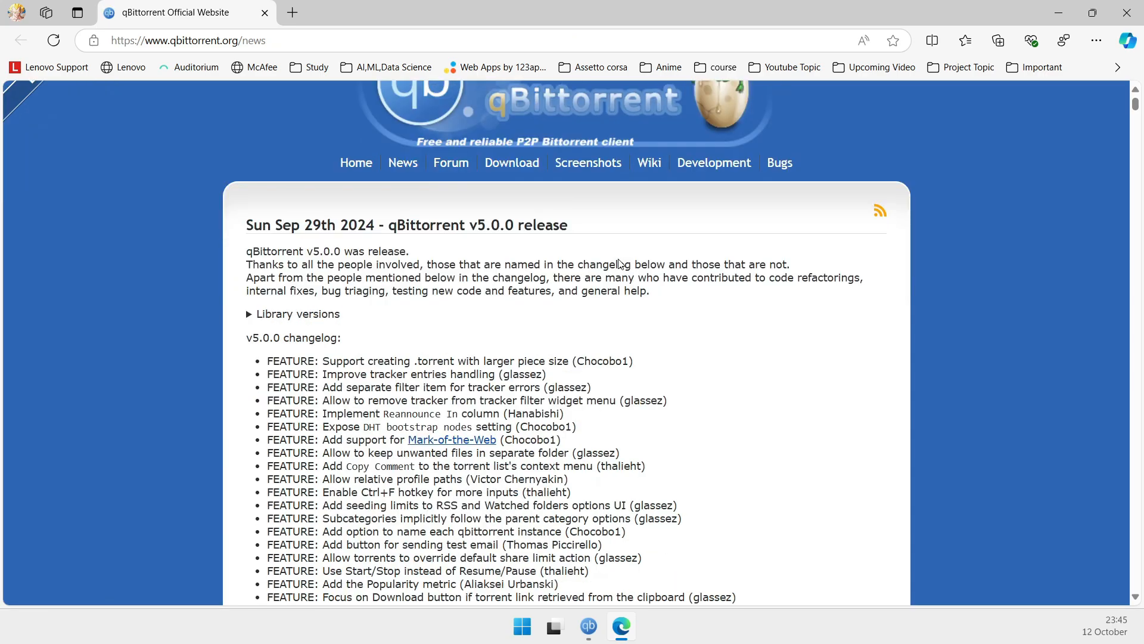
mouse_move(473, 218)
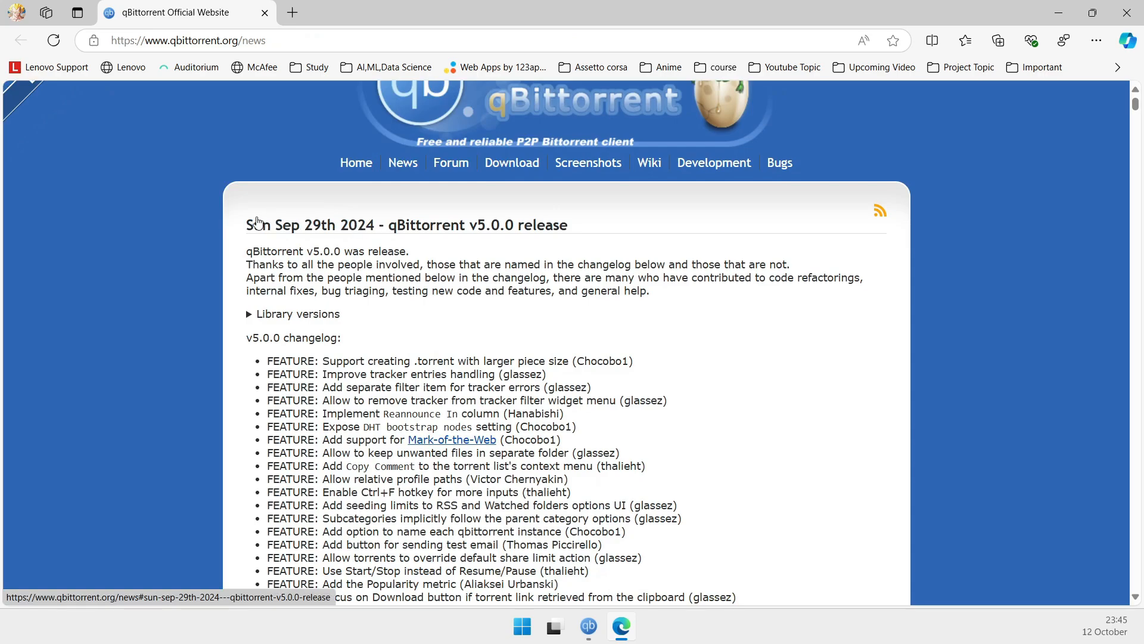
mouse_move(545, 231)
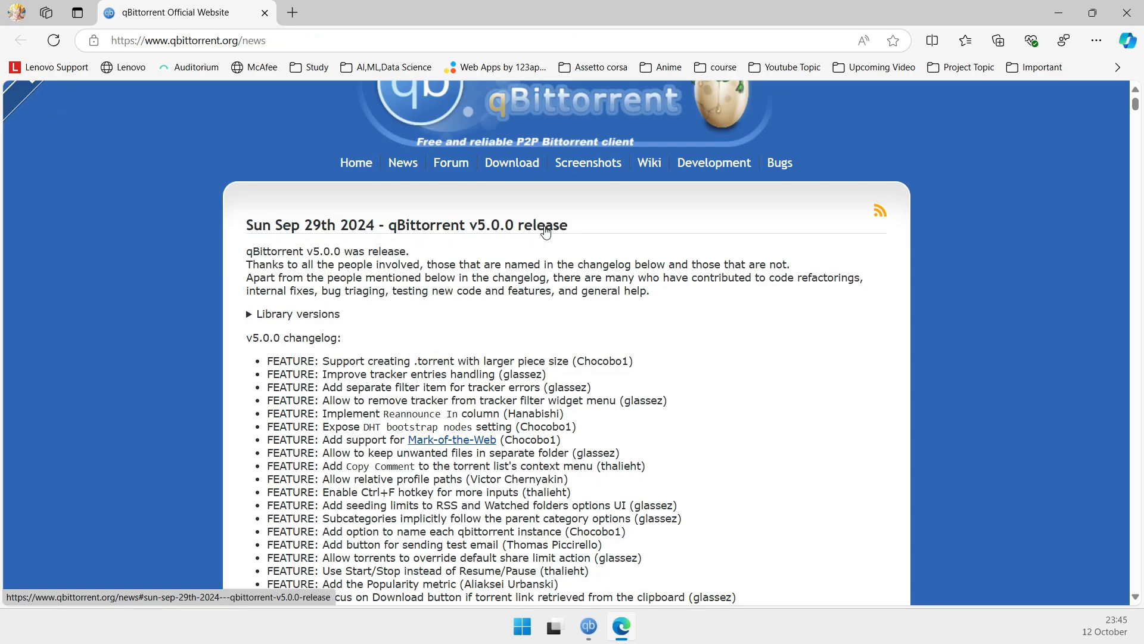
scroll("down", 3)
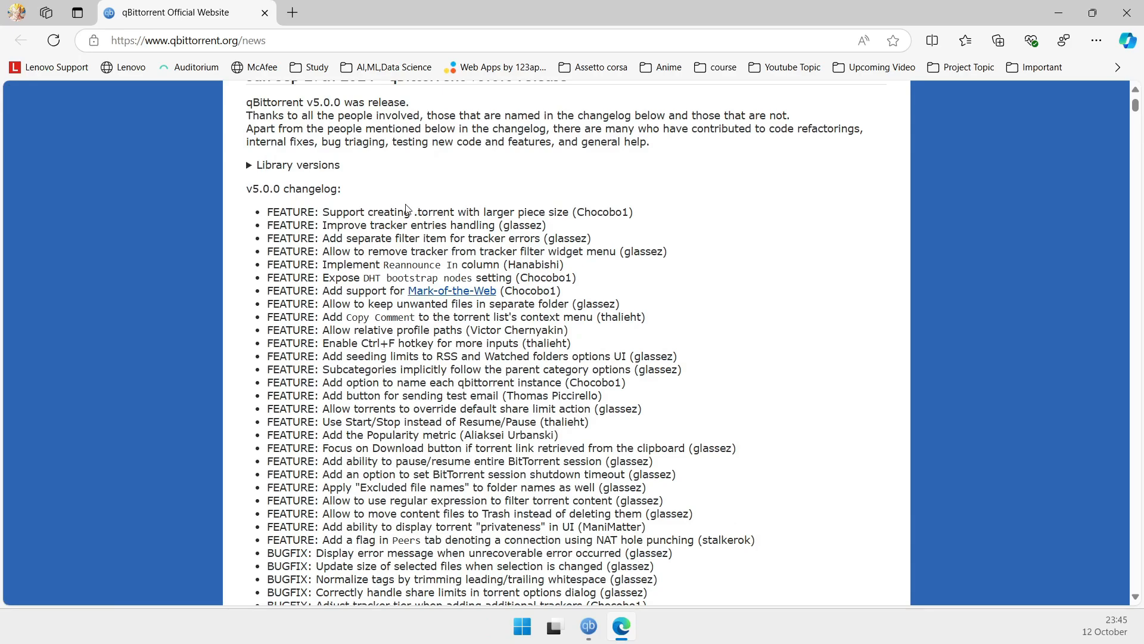
scroll("down", 3)
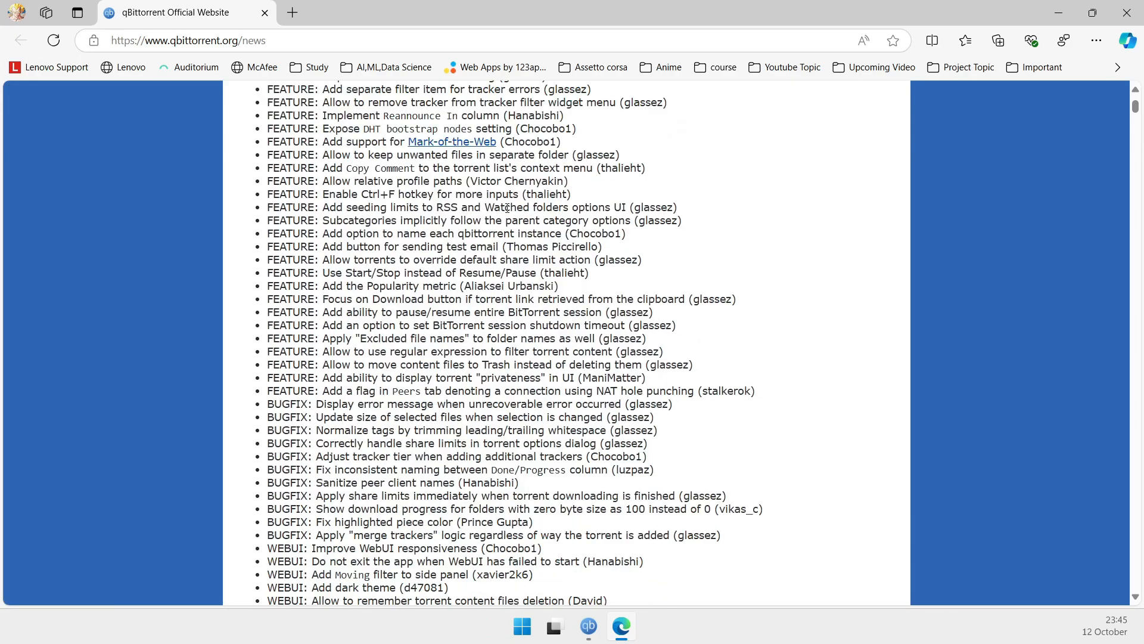
scroll("down", 3)
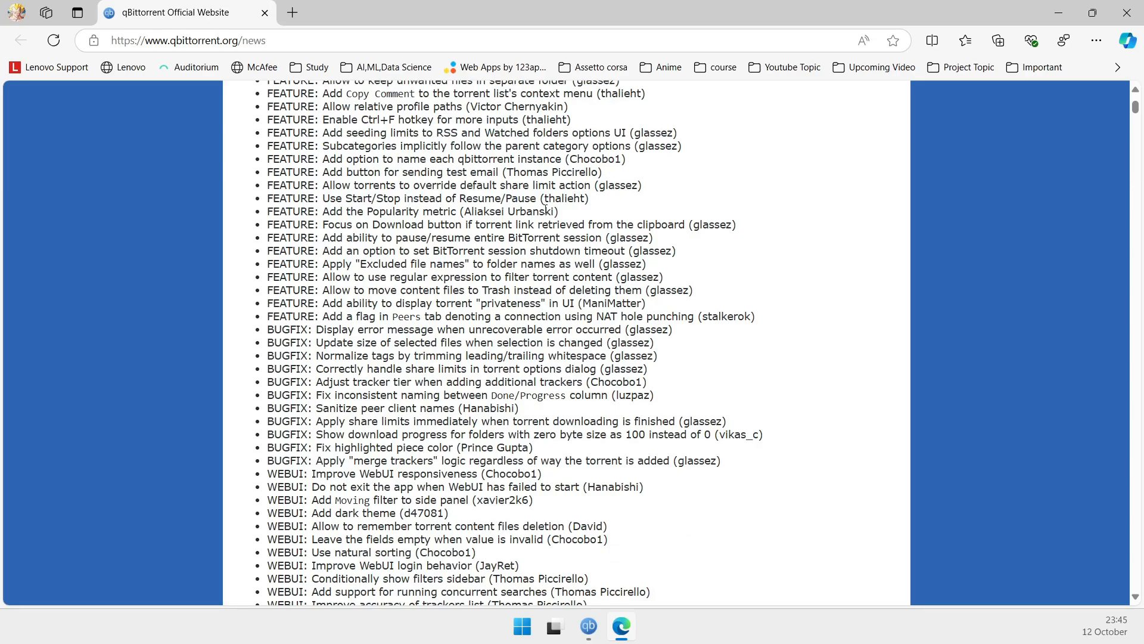
scroll("down", 3)
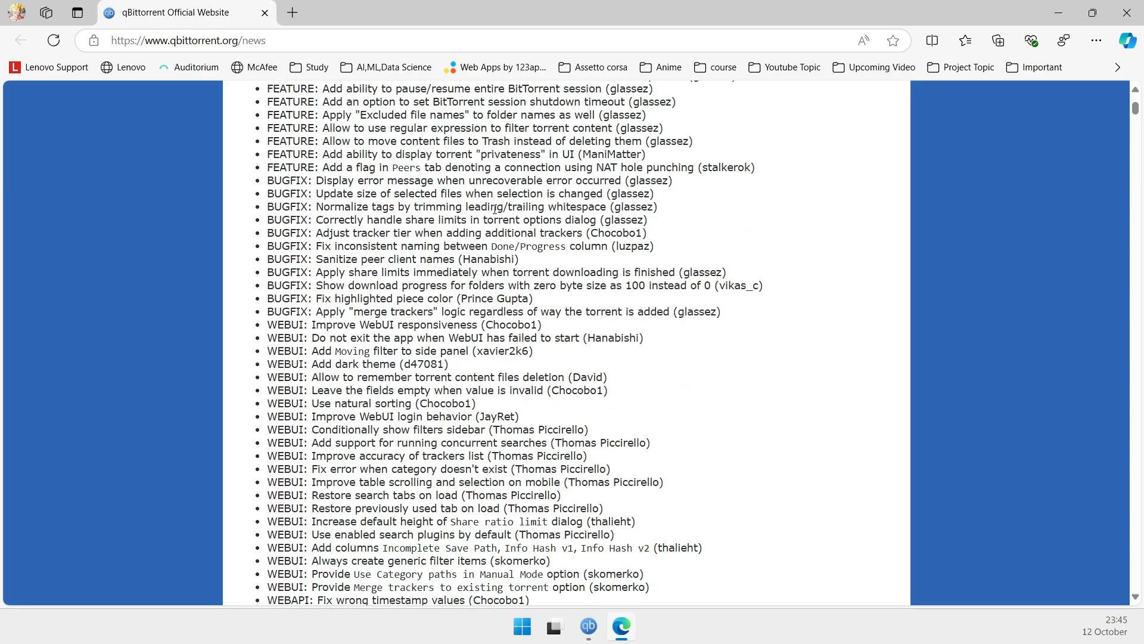
scroll("down", 3)
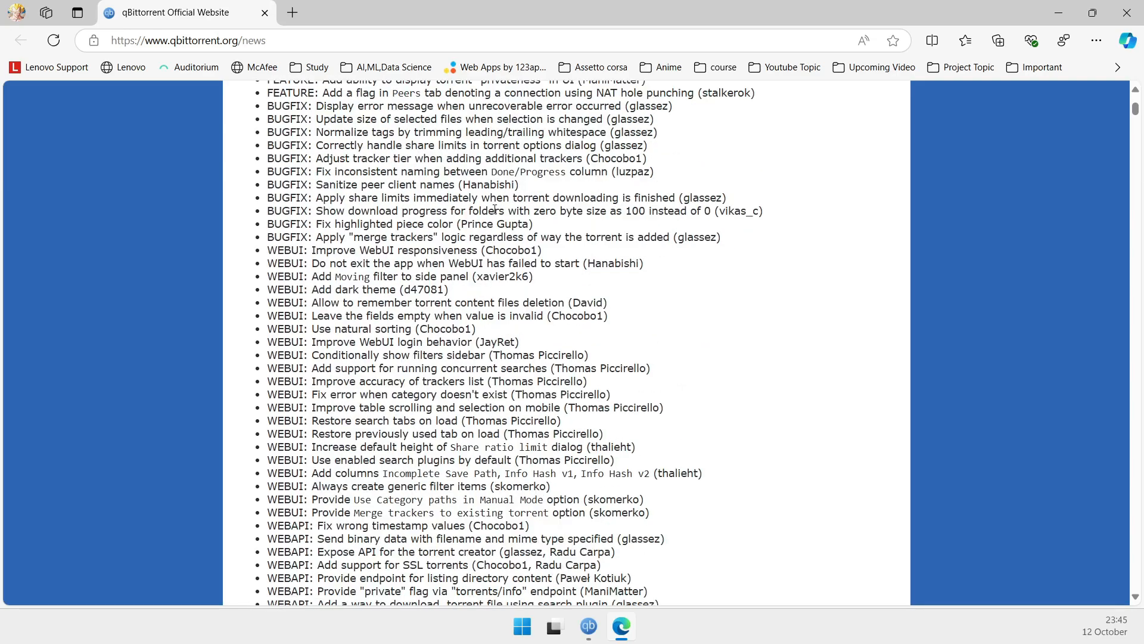
scroll("down", 3)
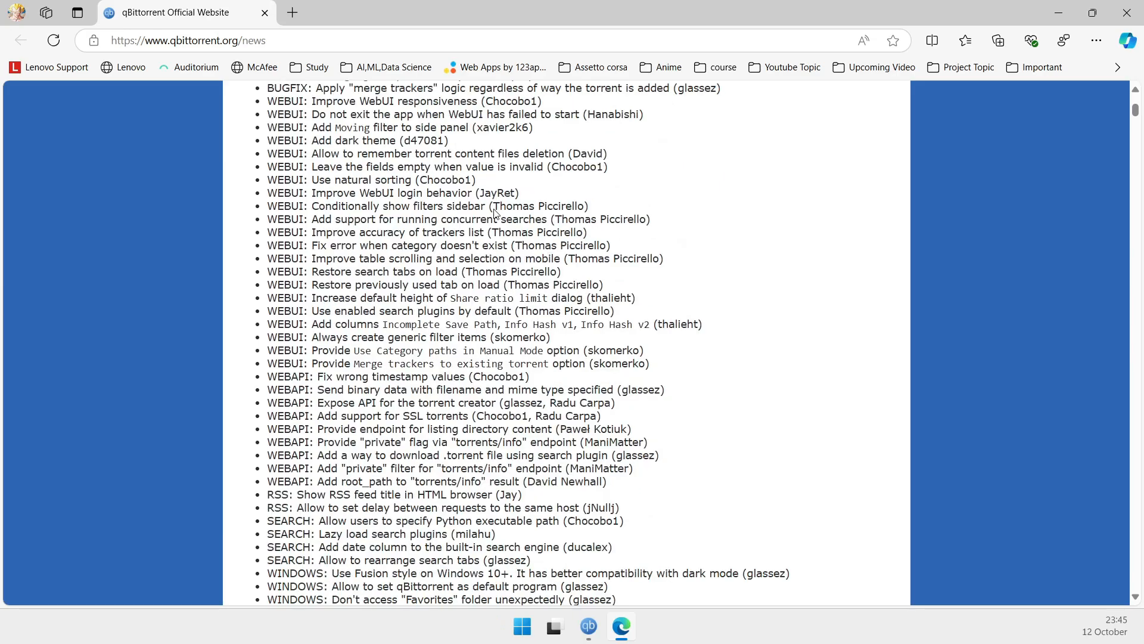
scroll("down", 3)
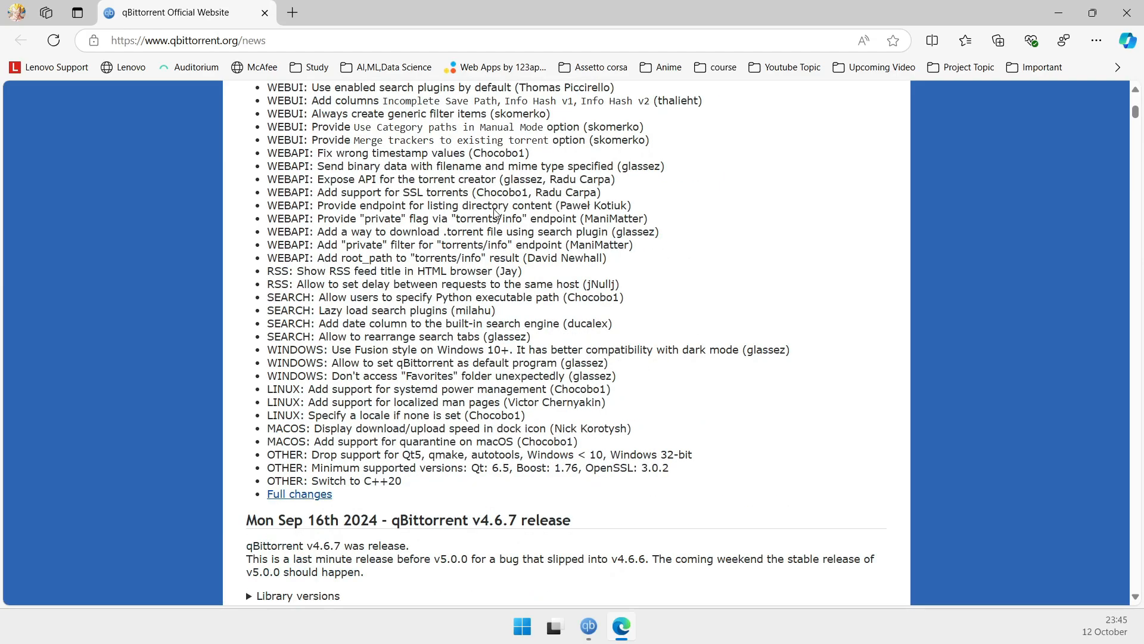
scroll("up", 3)
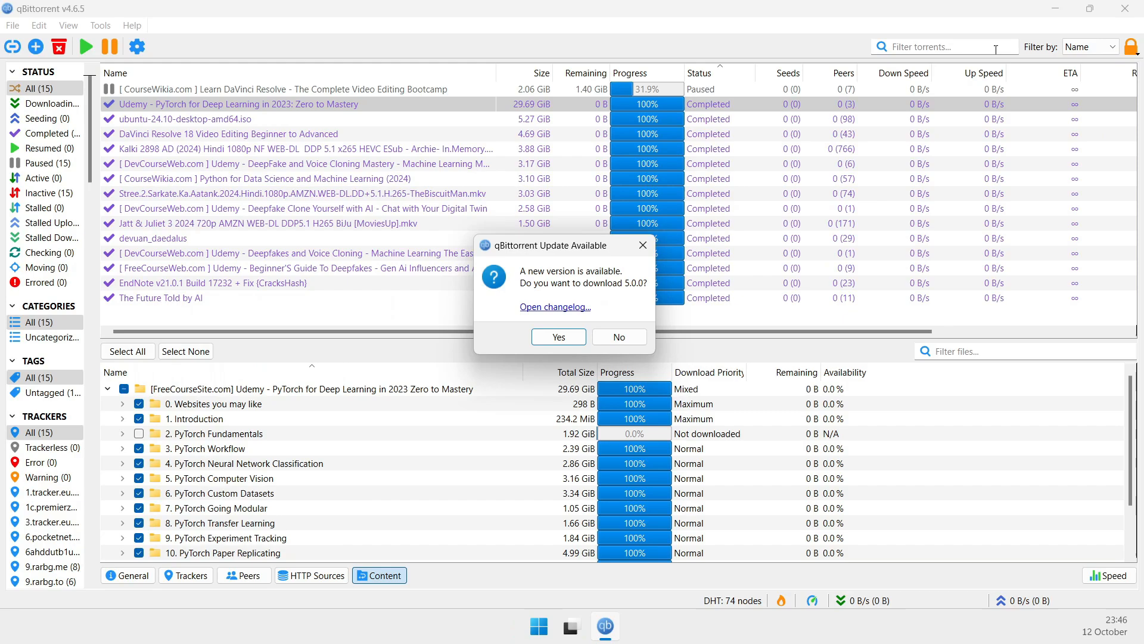
left_click(559, 337)
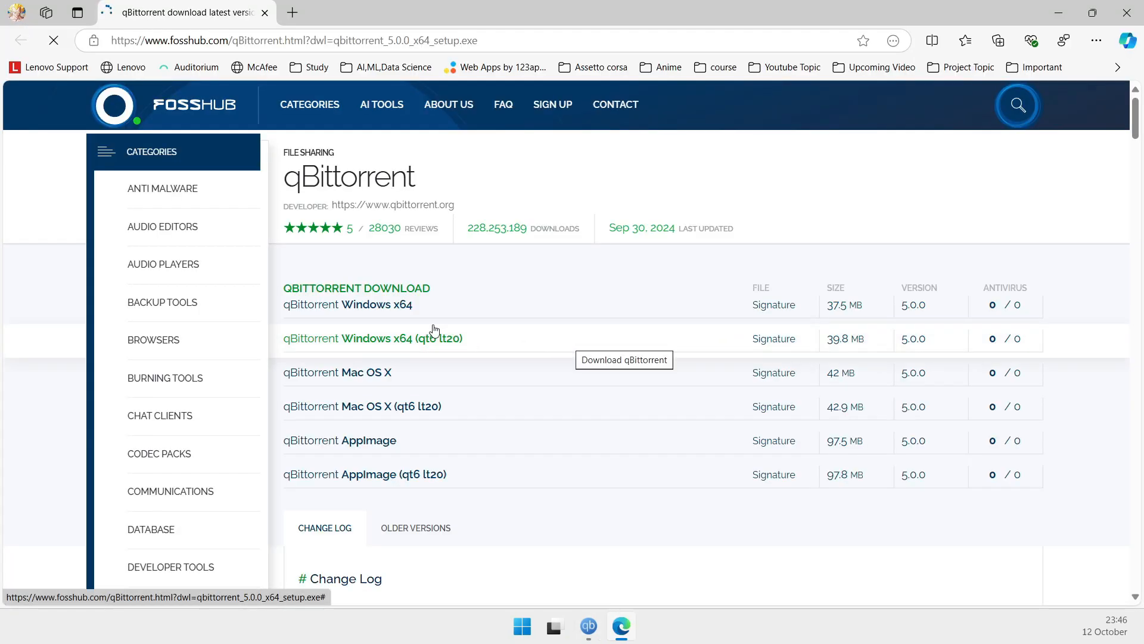
mouse_move(896, 308)
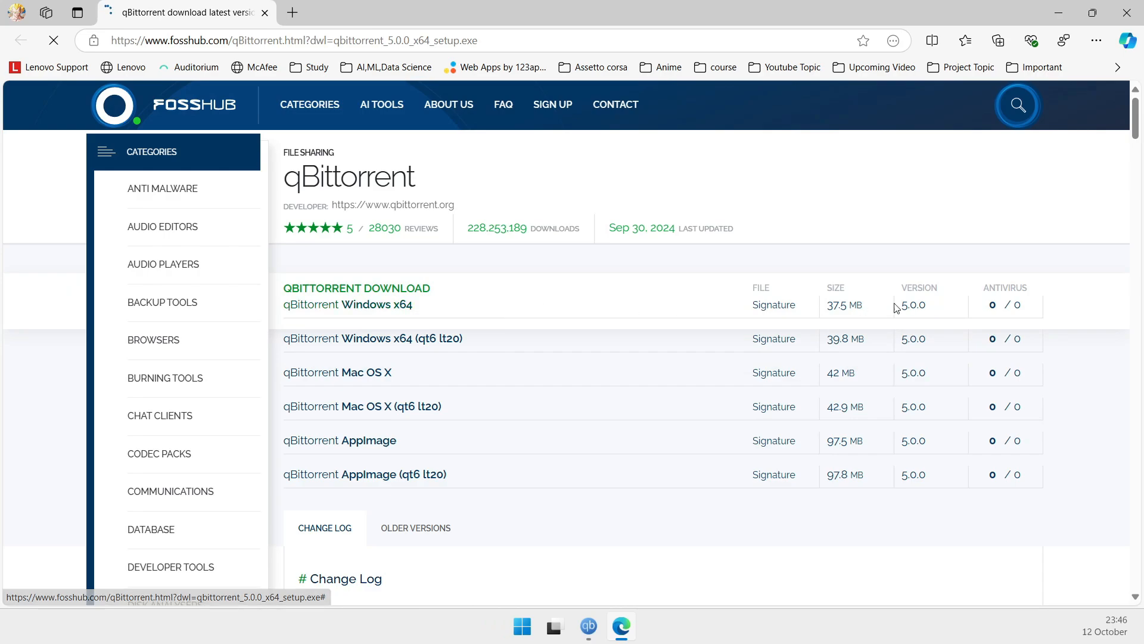
- Download qbittorrent_5.0.0_x64_setup.exe from FossHub and run it from Edge's Downloads panel
left_click(347, 304)
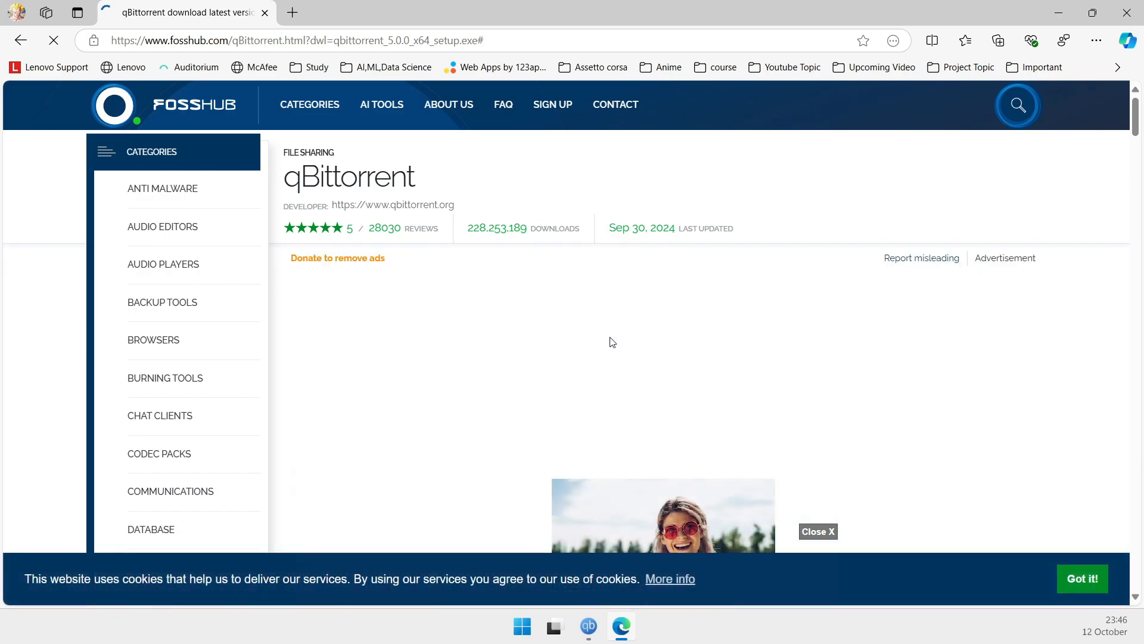
left_click(998, 40)
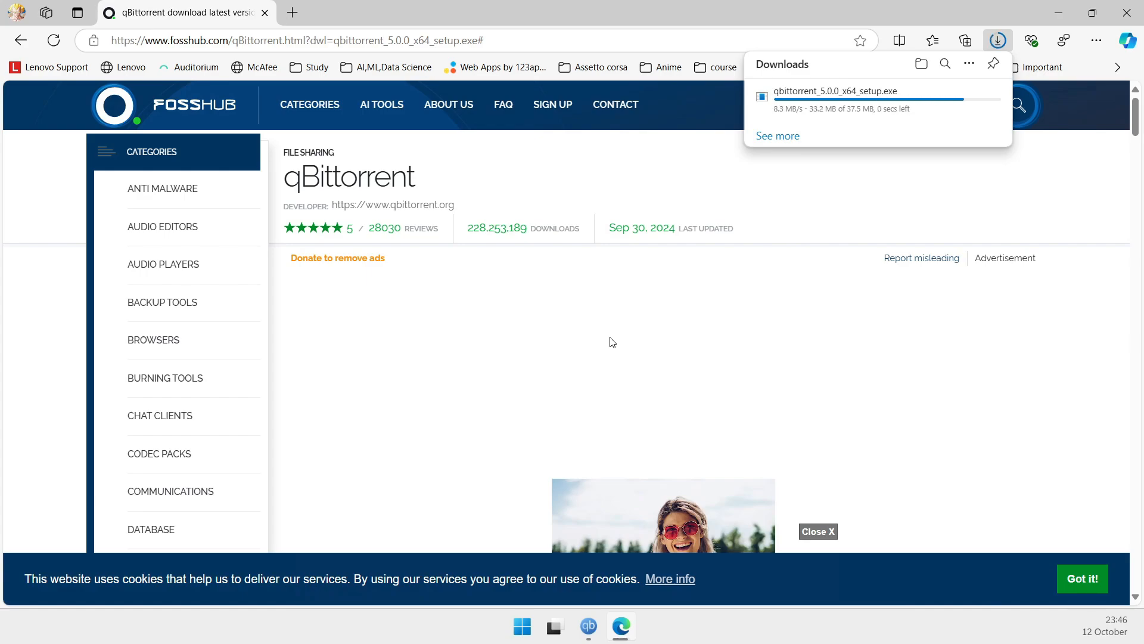
mouse_move(792, 277)
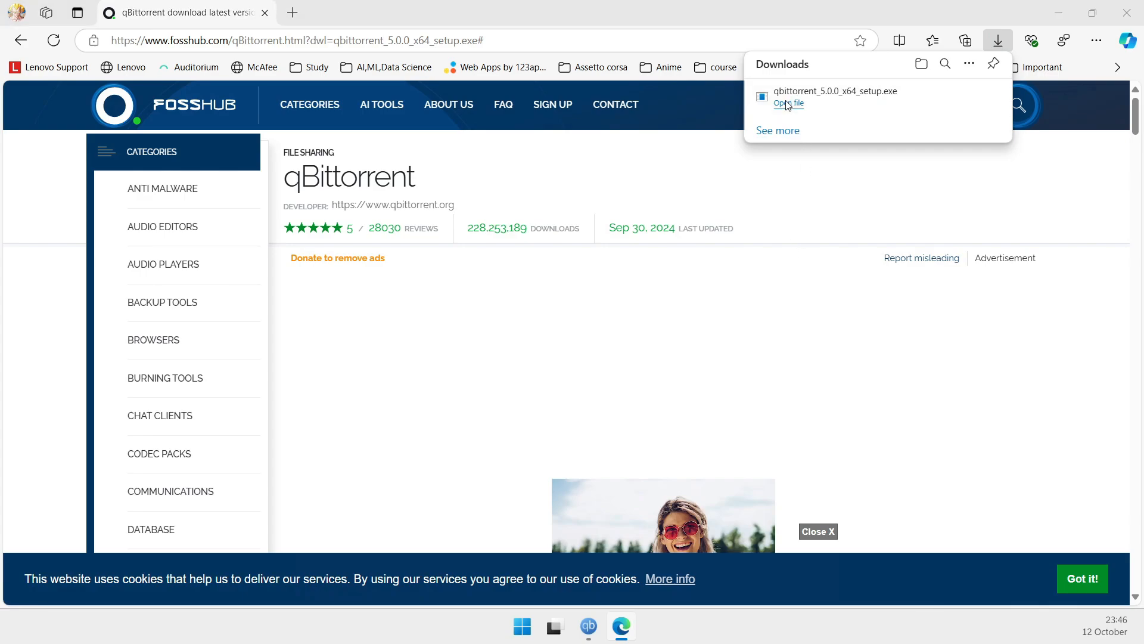
mouse_move(788, 104)
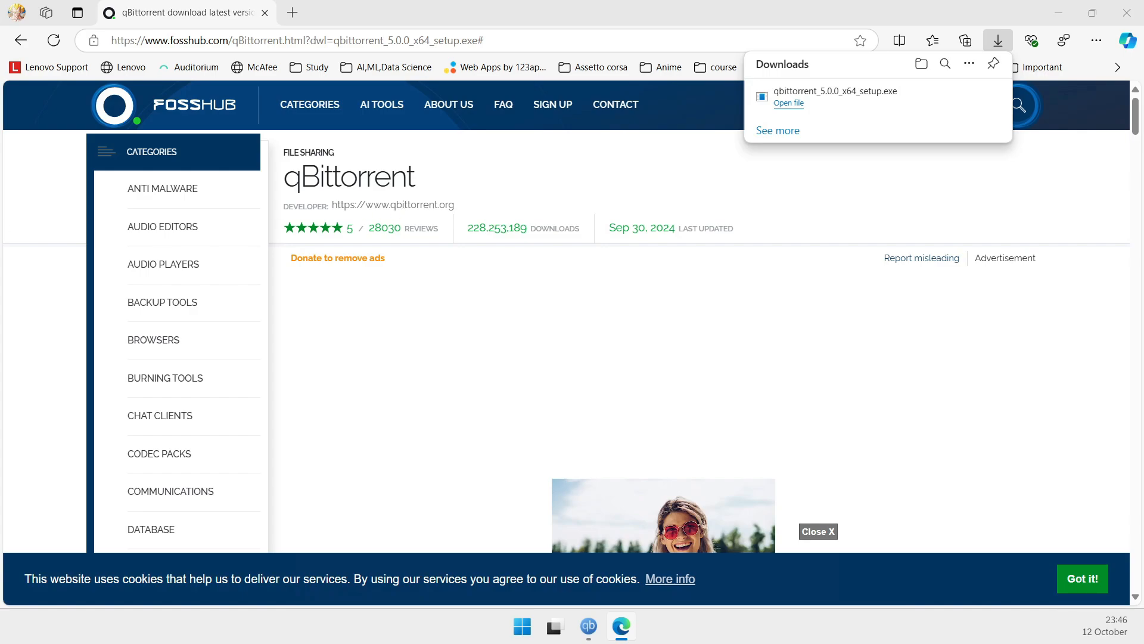
mouse_move(510, 185)
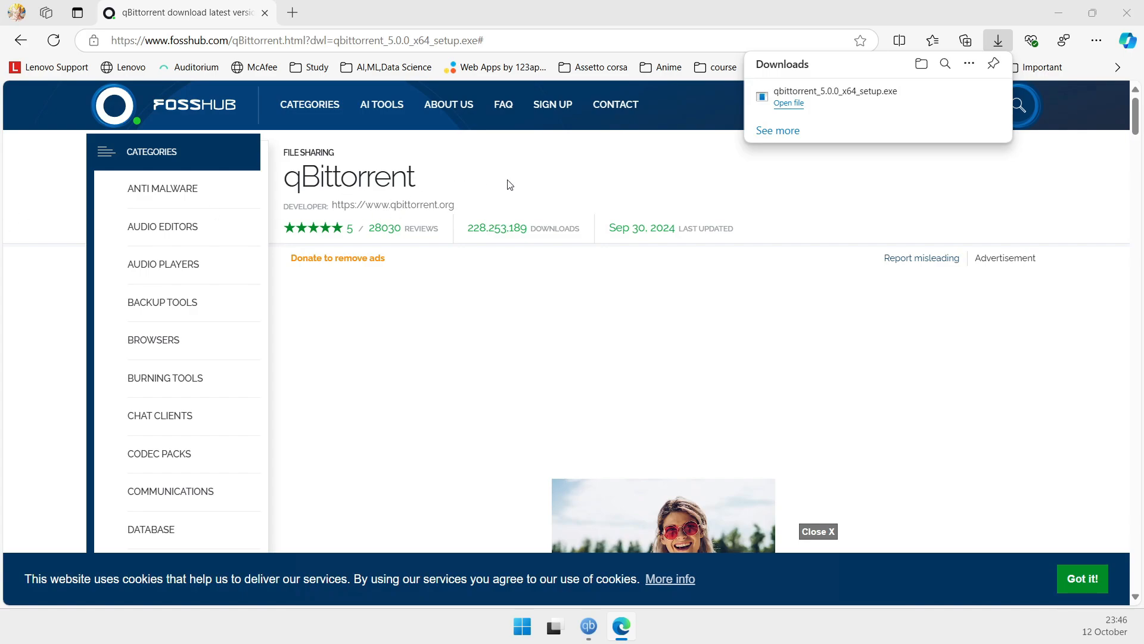
mouse_move(477, 449)
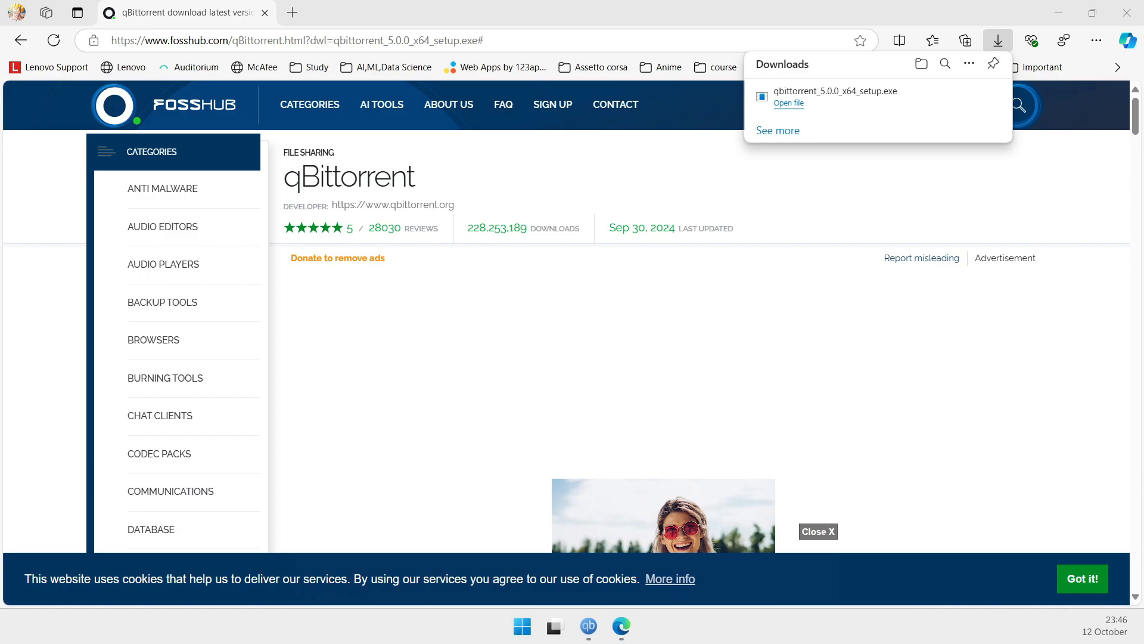
left_click(788, 102)
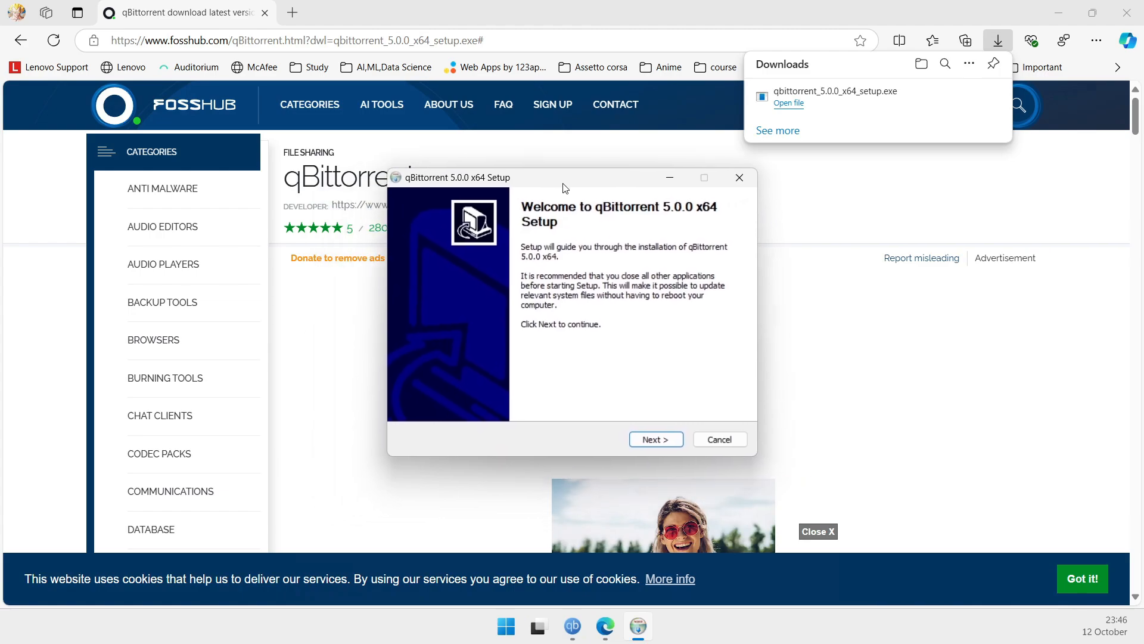
- Accept the license and install into the default folder, retrying after closing old qBittorrent
left_click(572, 626)
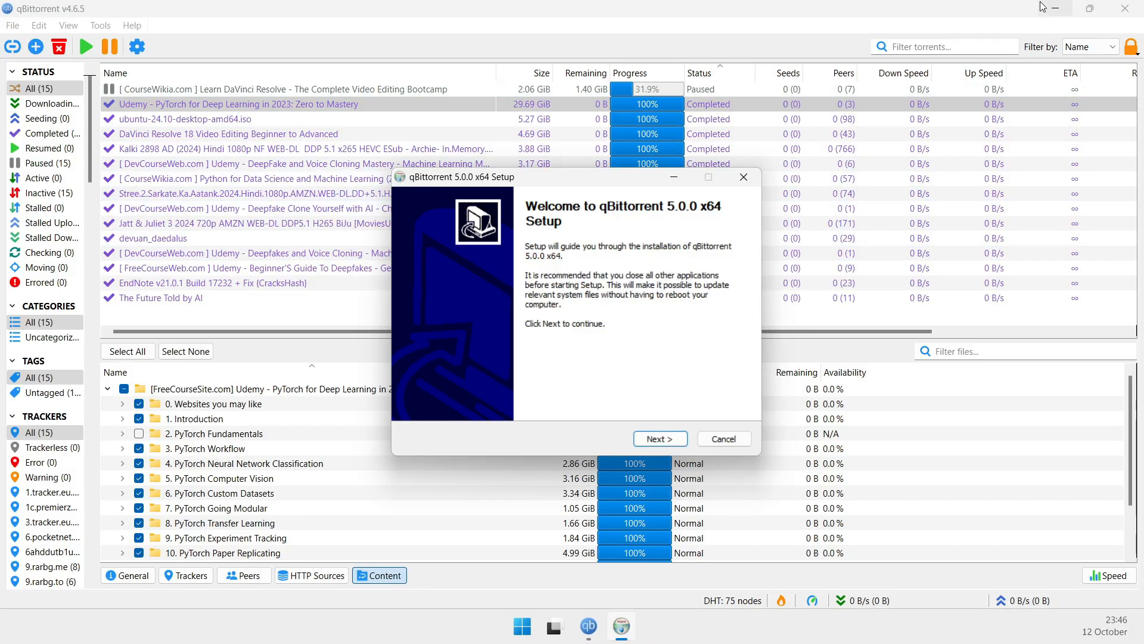
left_click(661, 439)
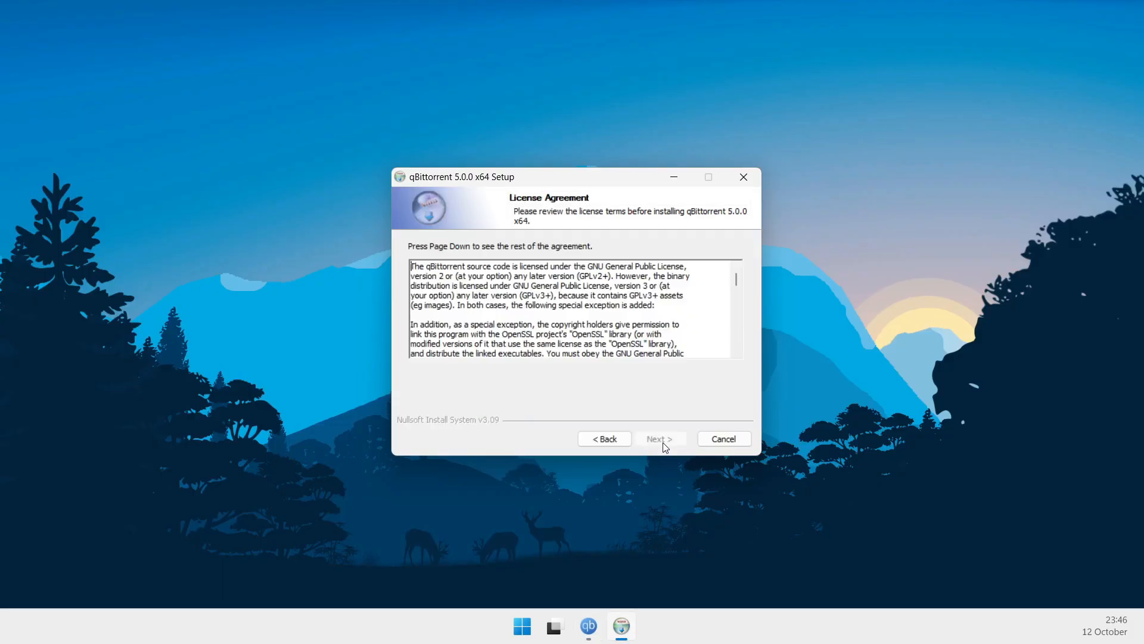
left_click(413, 404)
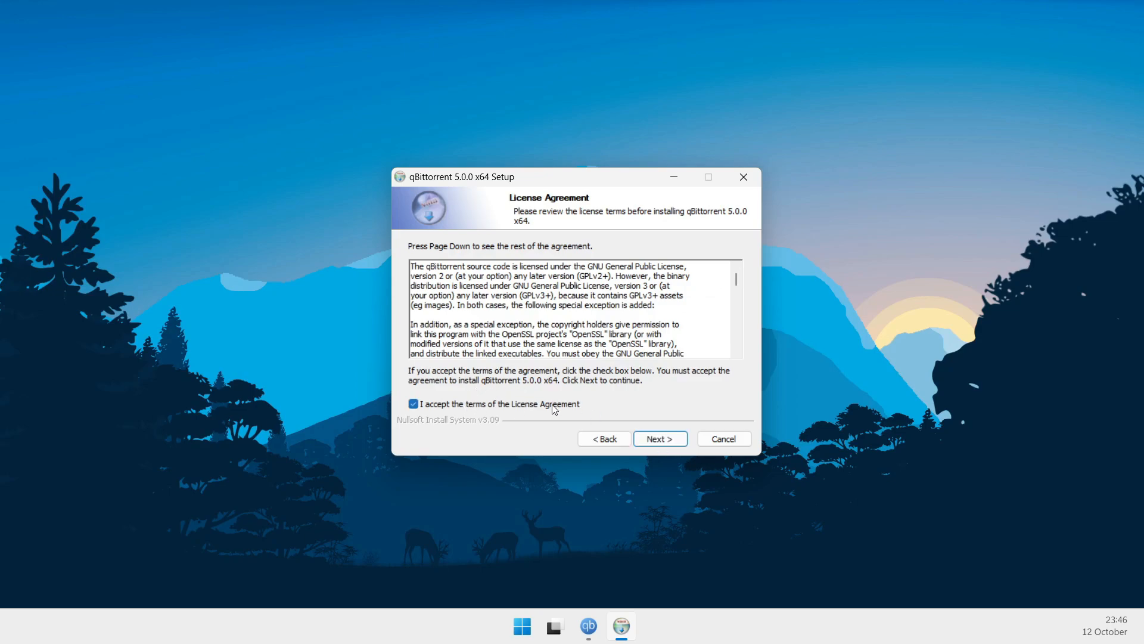
left_click(660, 438)
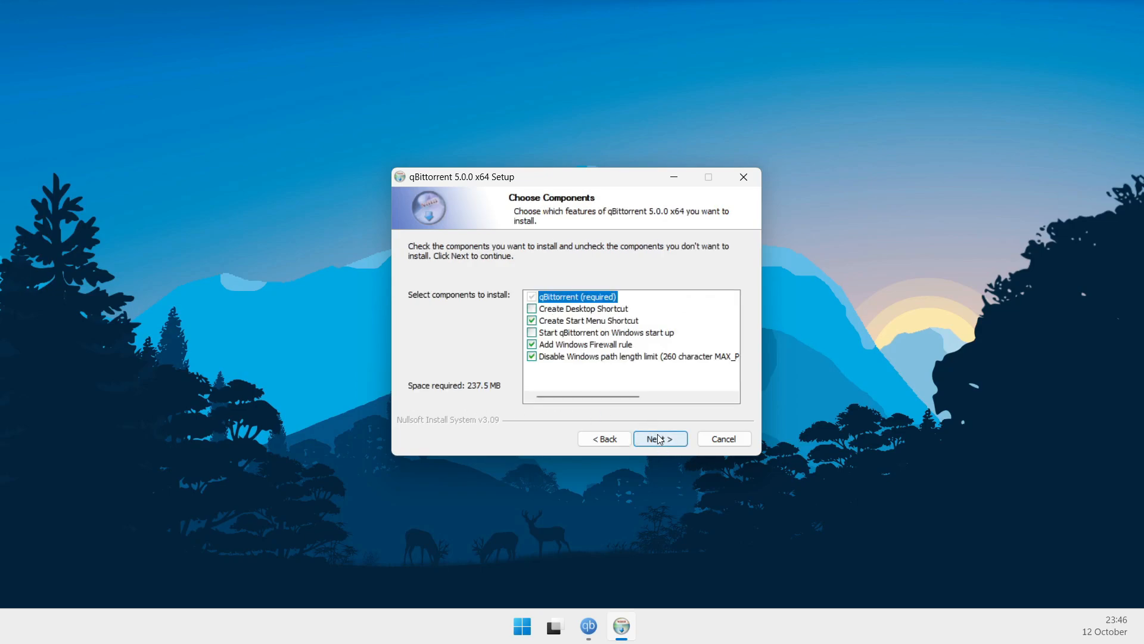
left_click(661, 439)
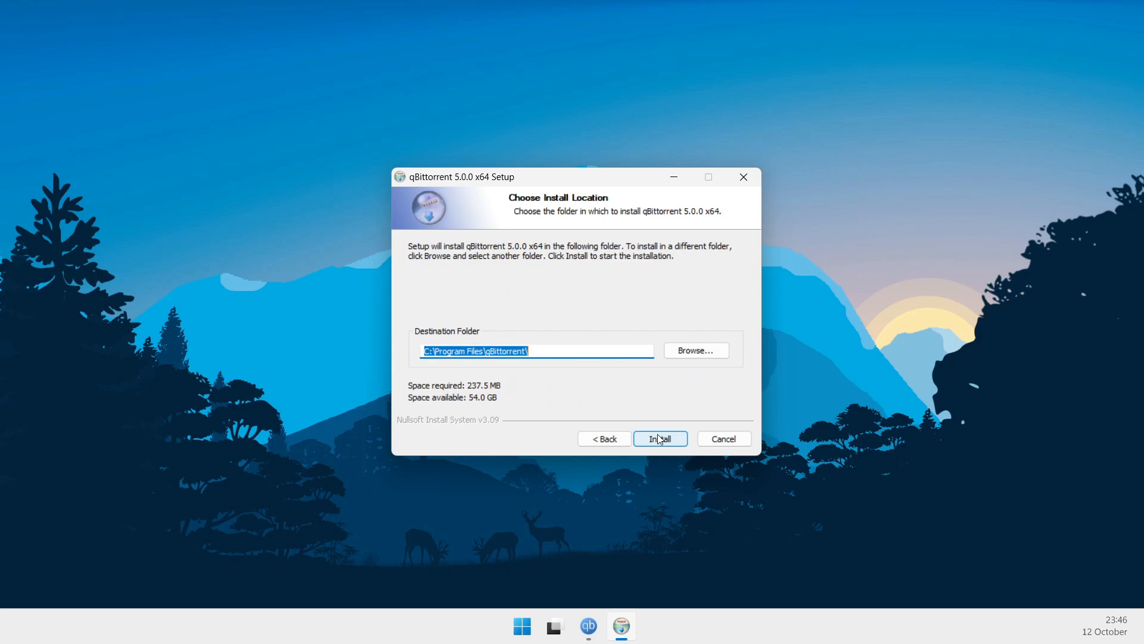
left_click(660, 439)
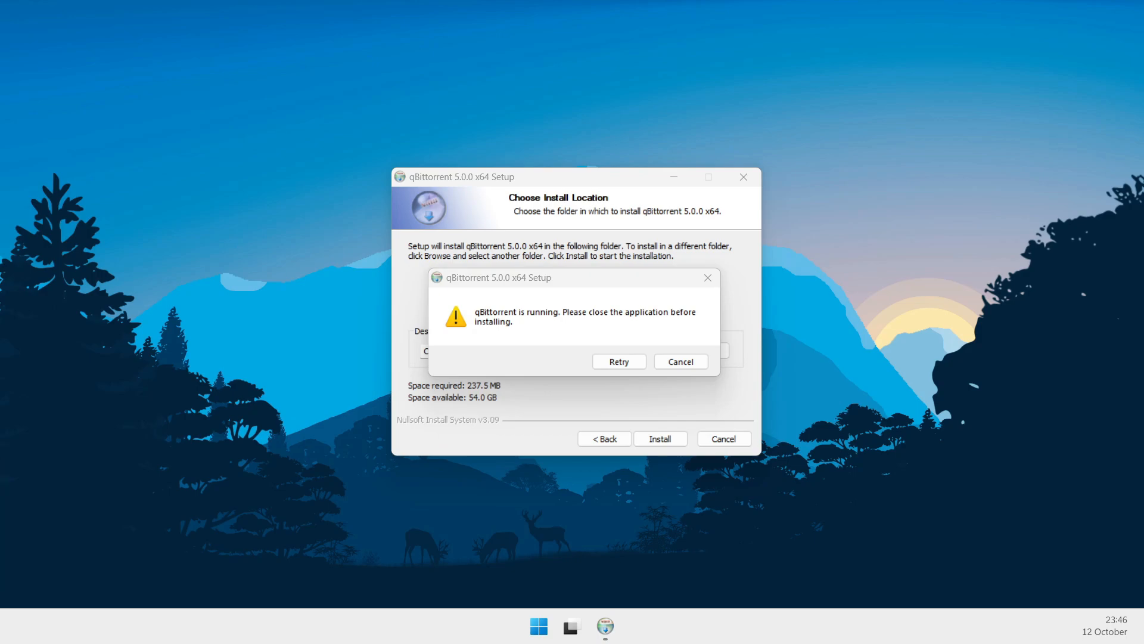
left_click(618, 361)
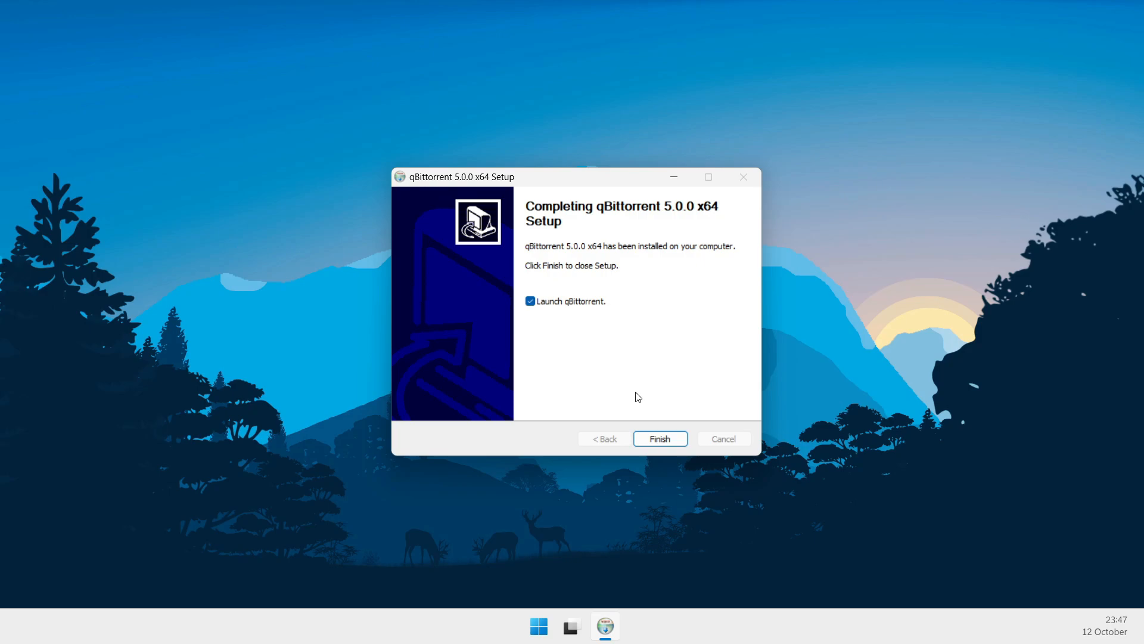
- Finish setup with Launch qBittorrent ticked to start qBittorrent v5.0.0
left_click(660, 439)
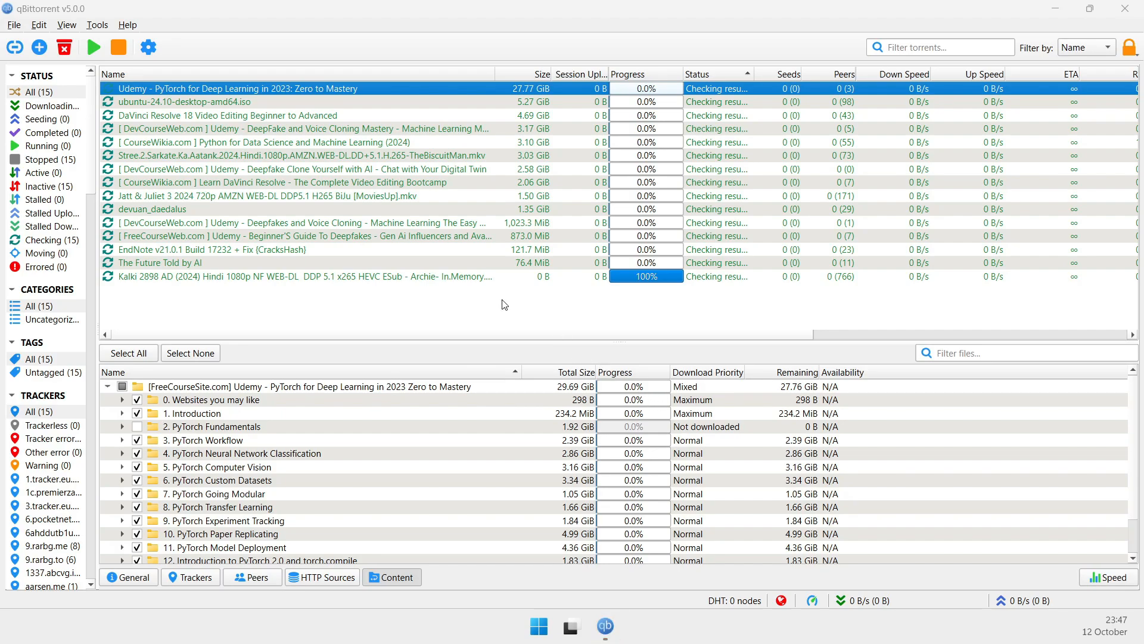
- Open Help > About, view the Authors and Software Used tabs, then return to About
left_click(127, 24)
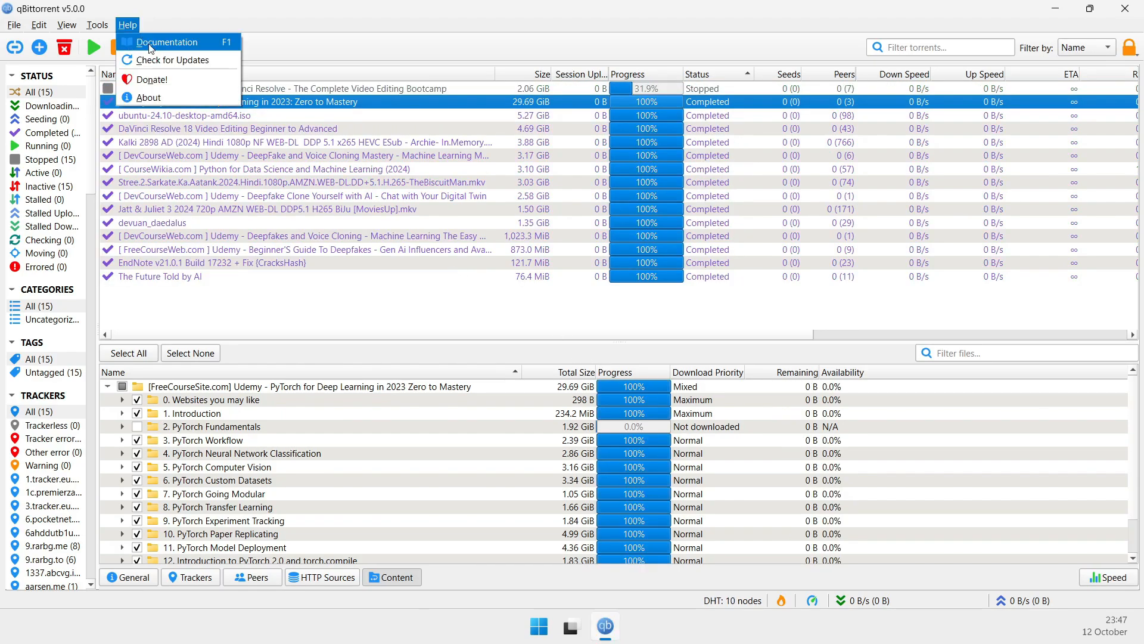
left_click(148, 97)
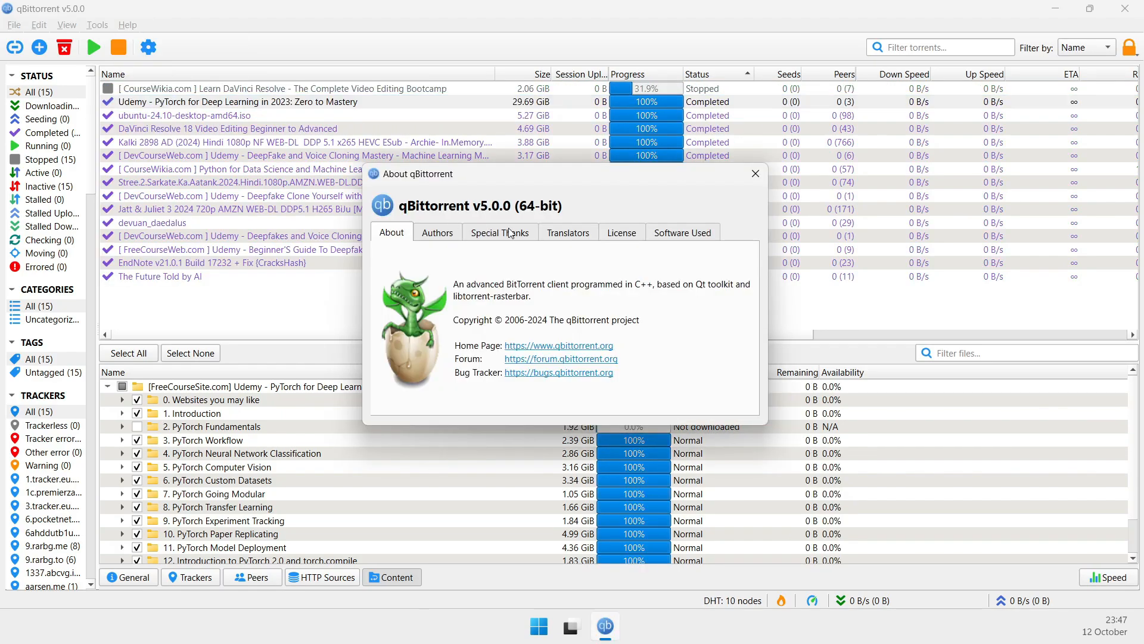
left_click(438, 232)
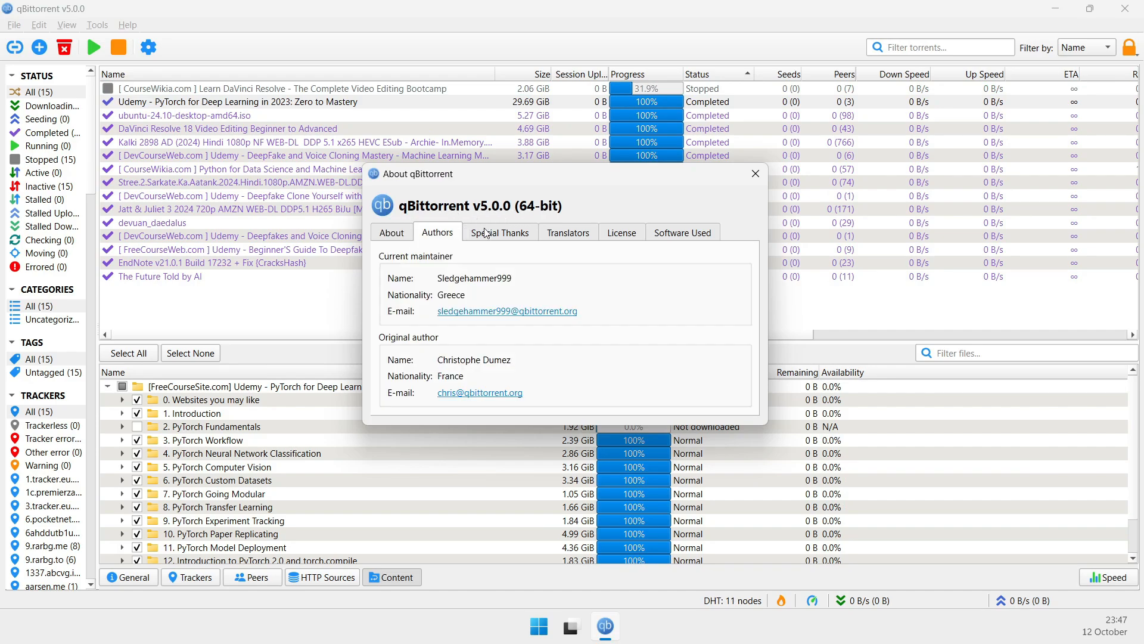
left_click(682, 233)
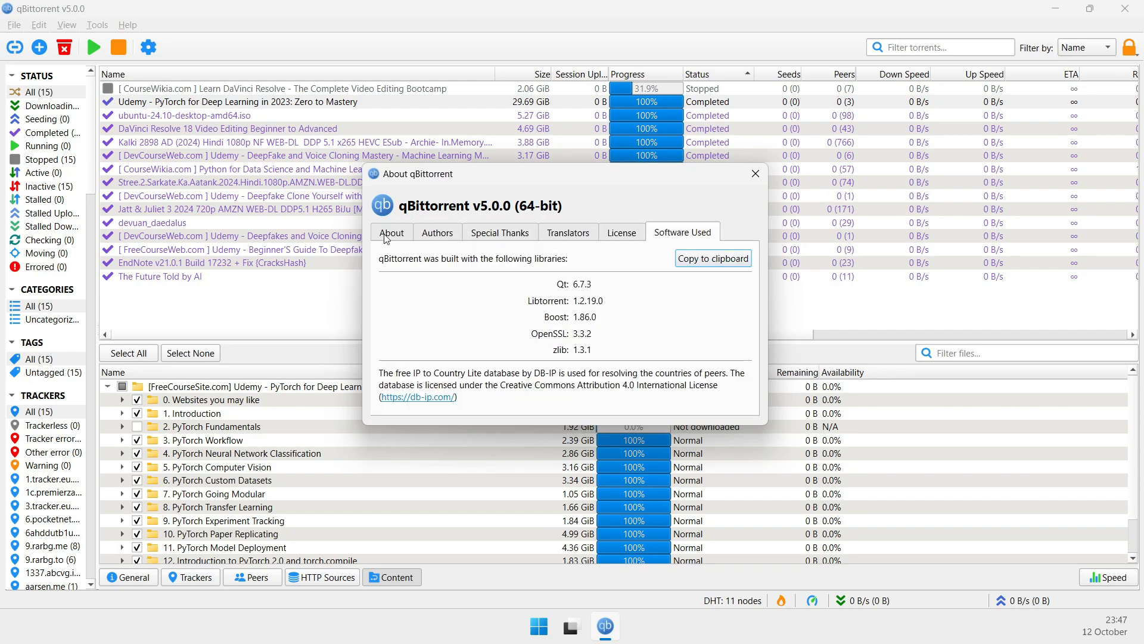
left_click(391, 232)
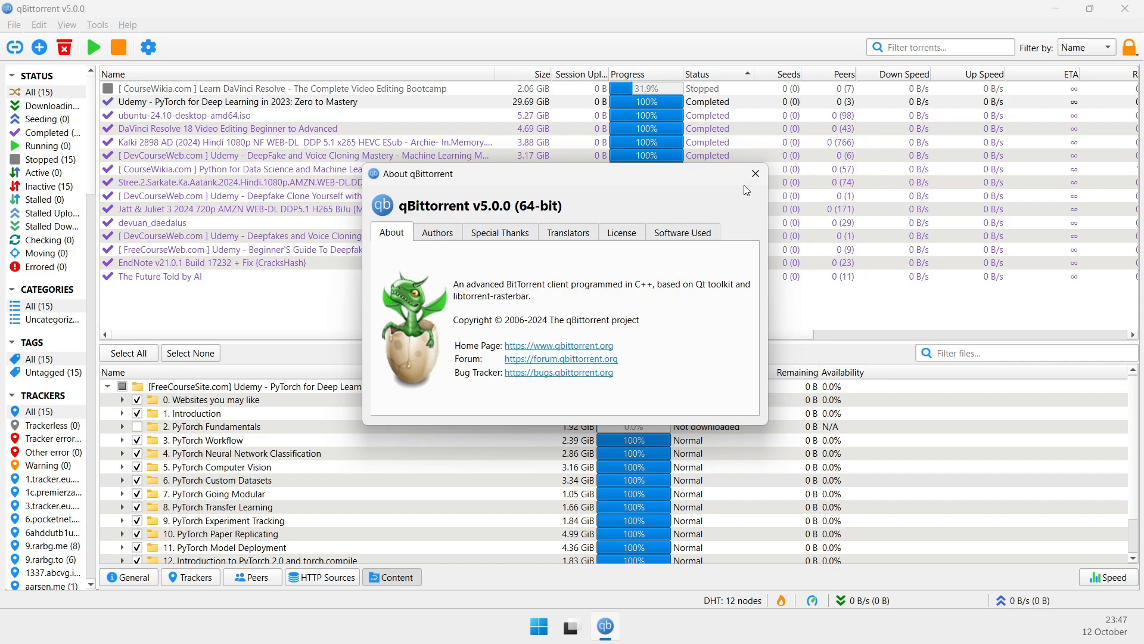
mouse_move(749, 183)
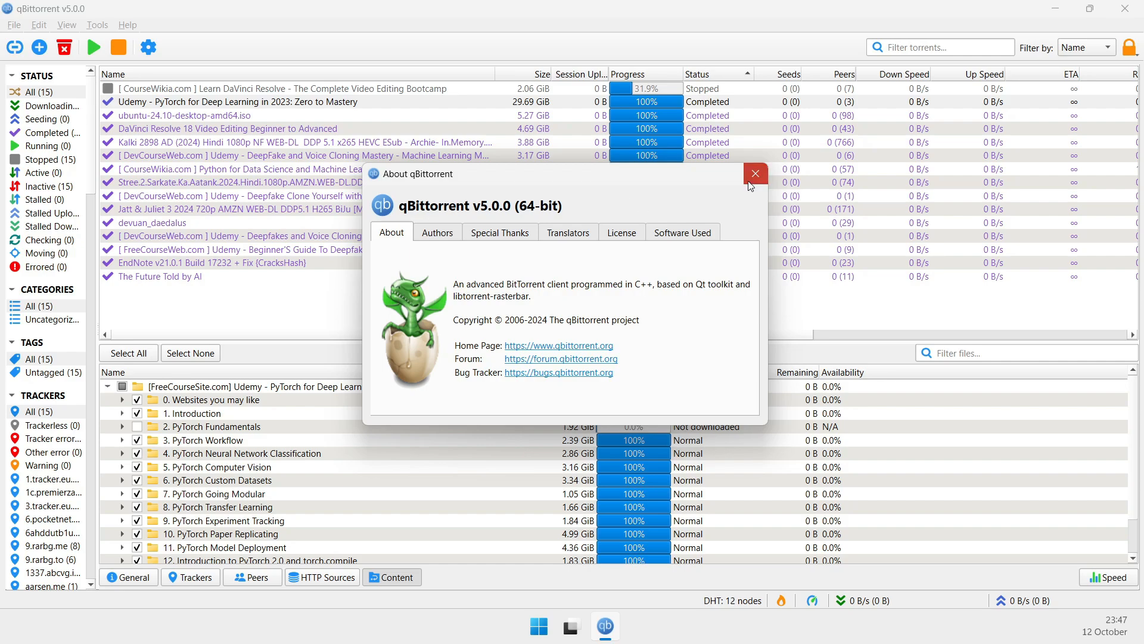